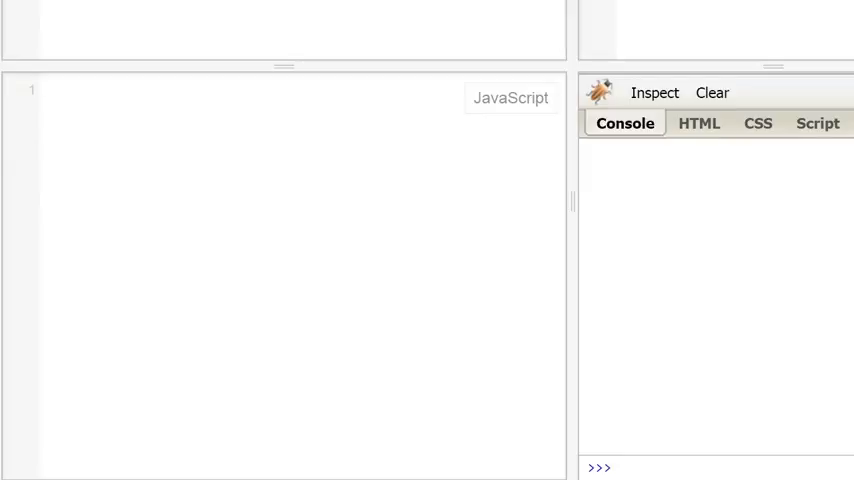
Step: Write code formatting date '2015-09-03' with moment as "dddd, MMMM Do YYYY" and logging the result
{"action": "type", "text": "var date = '2015-09-03';"}
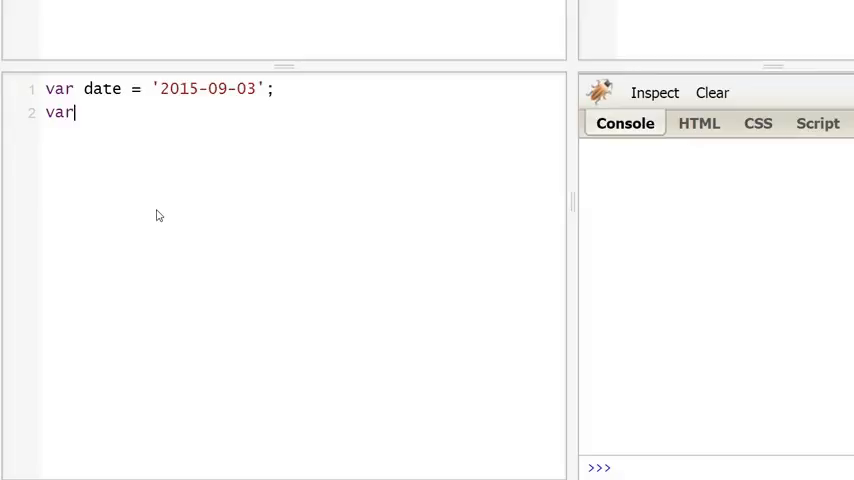
{"action": "type", "text": "result ="}
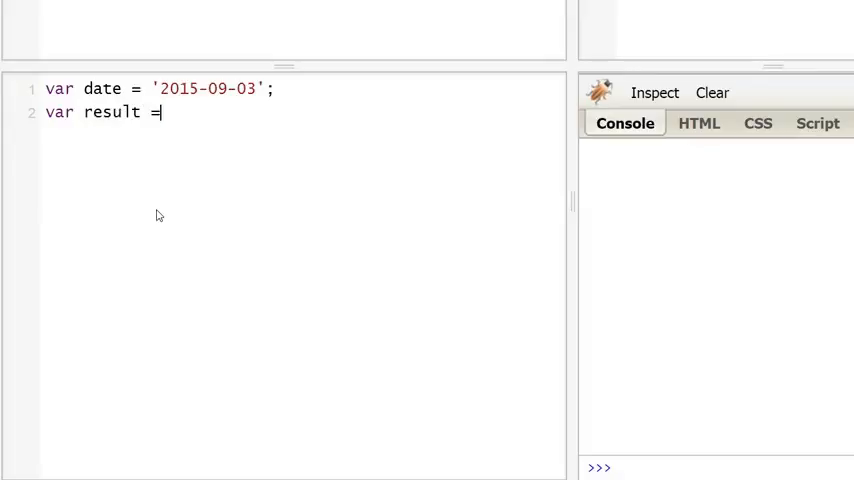
{"action": "type", "text": "moment(date)"}
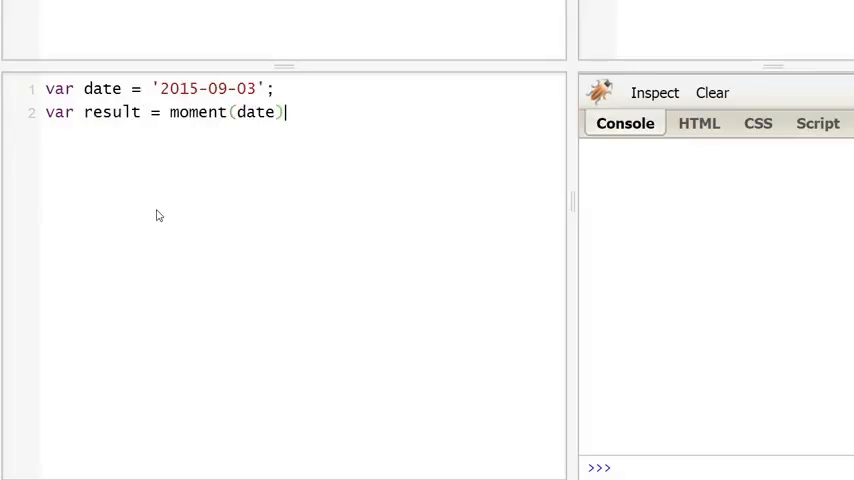
{"action": "type", "text": ".forma"}
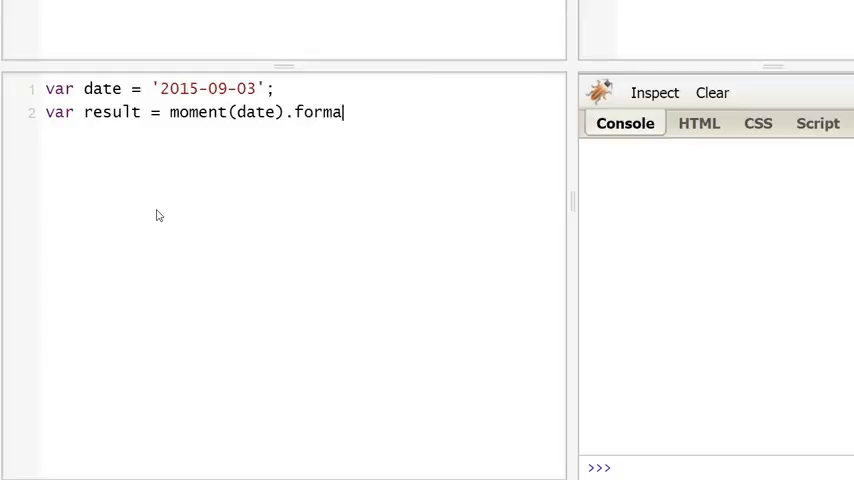
{"action": "type", "text": "t(\"d"}
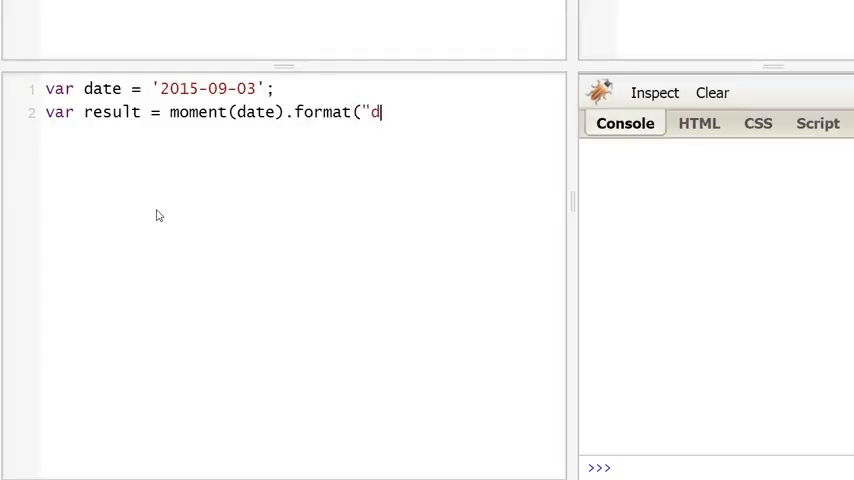
{"action": "type", "text": "ddd, MMMM"}
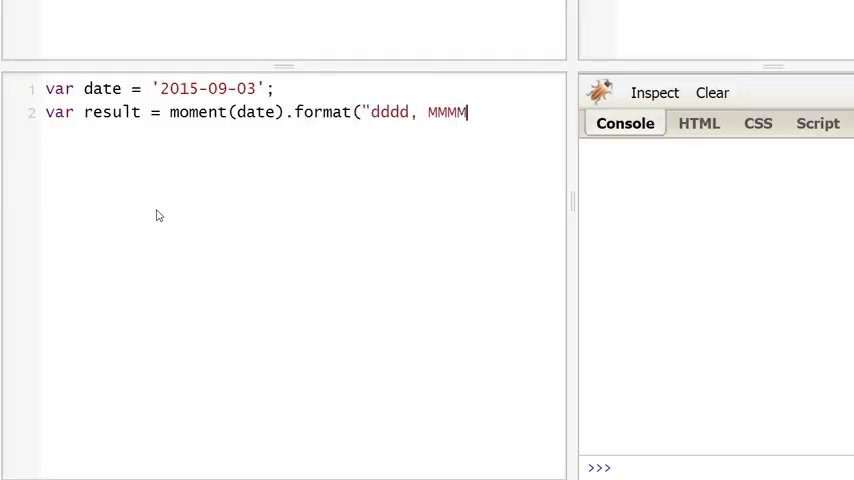
{"action": "type", "text": "Do Y"}
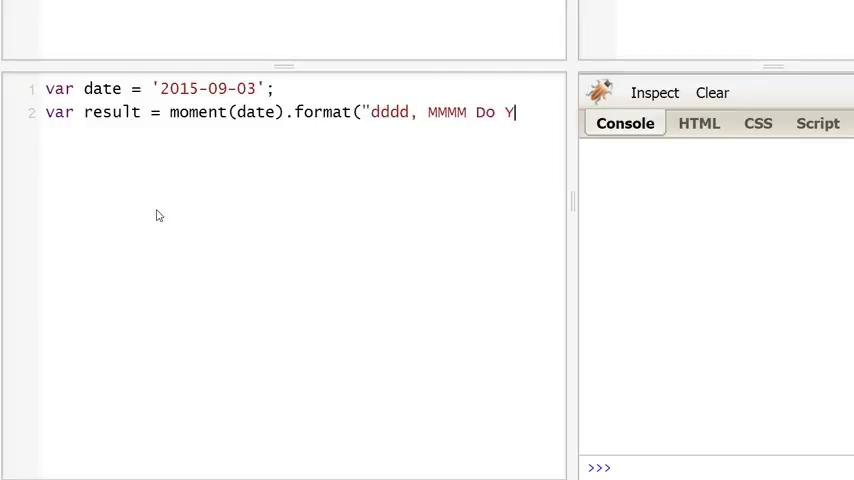
{"action": "type", "text": "YYY\");"}
{"action": "type", "text": "c"}
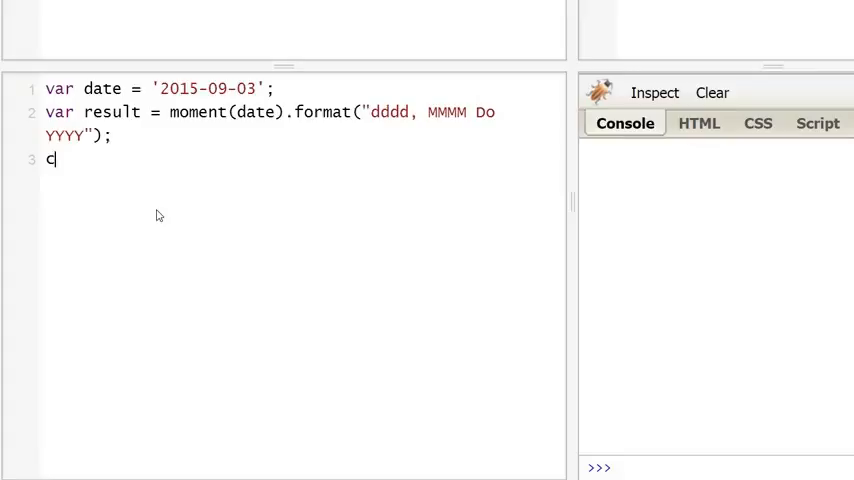
{"action": "type", "text": "onsole."}
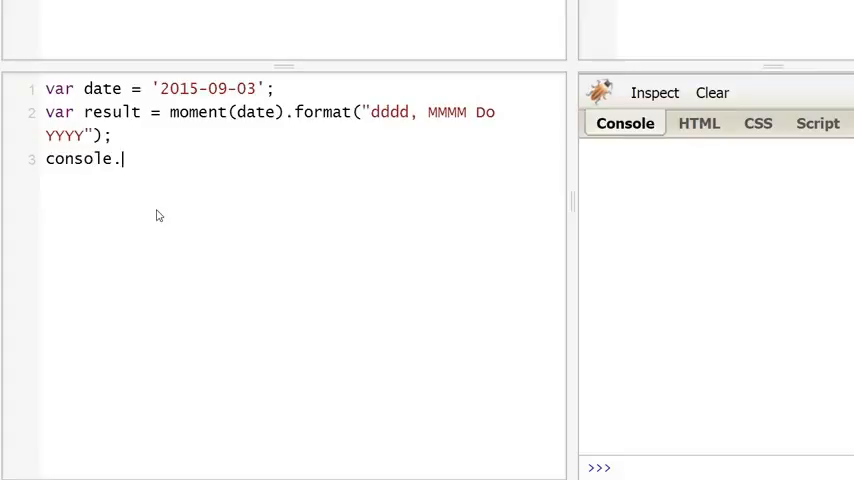
{"action": "type", "text": "log(result);"}
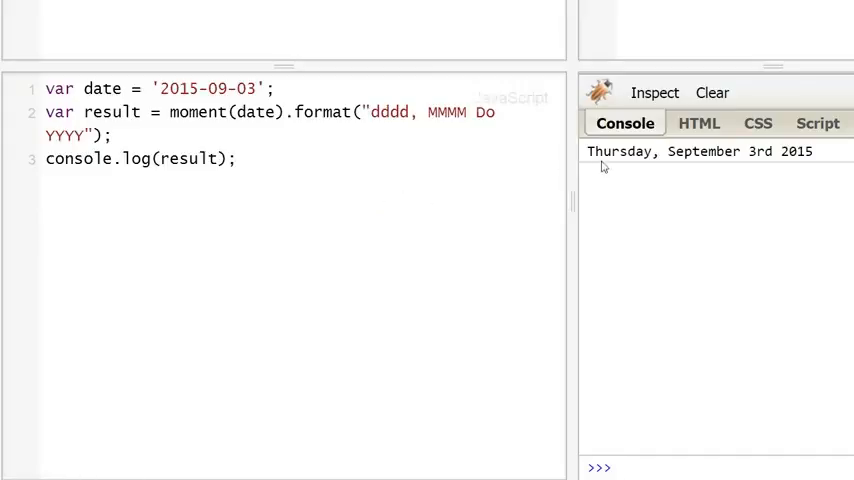
Step: Rewrite the result as moment(date).locale('fr').fromNow(); to print "dans 5 mois"
{"action": "left_click", "coordinate": [238, 159]}
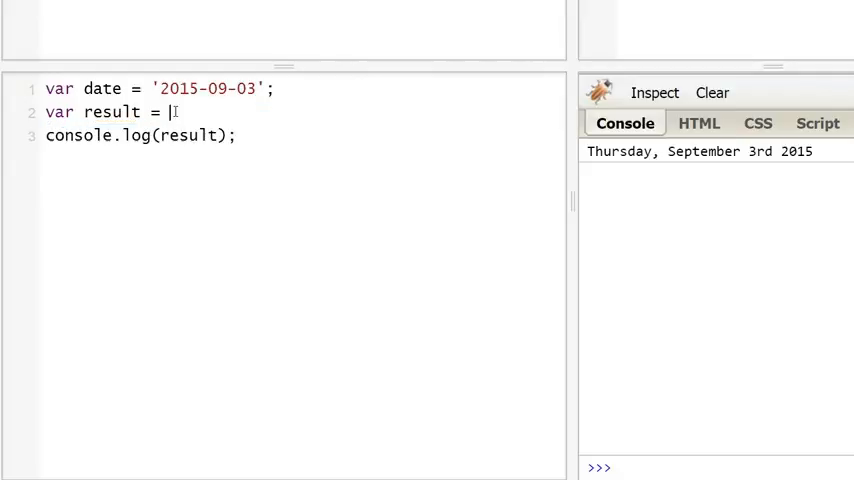
{"action": "type", "text": "moment(dat"}
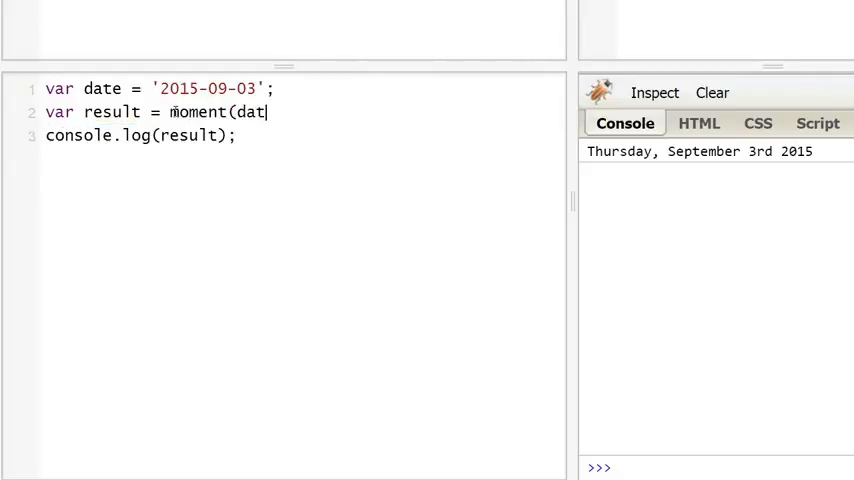
{"action": "type", "text": "e).locale("}
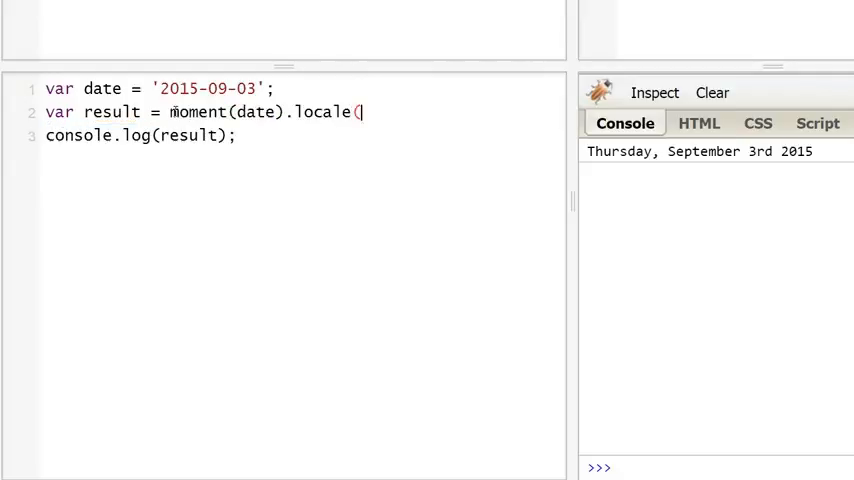
{"action": "type", "text": "'fr')"}
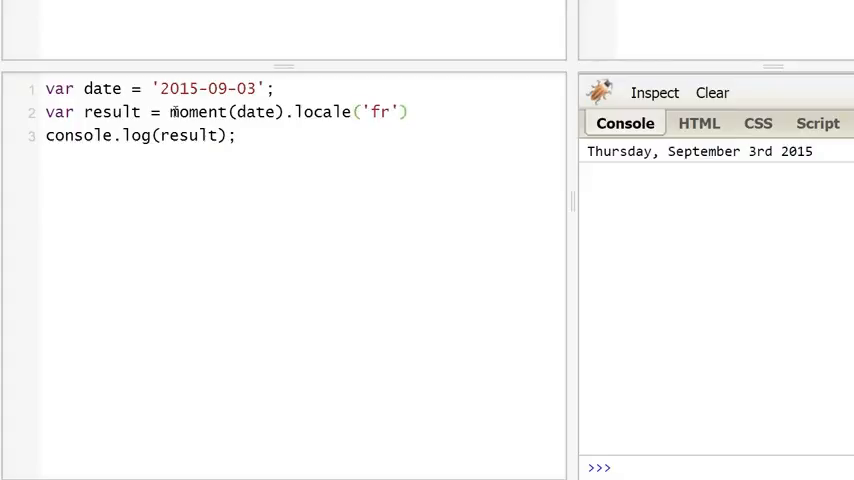
{"action": "type", "text": ".fromNow"}
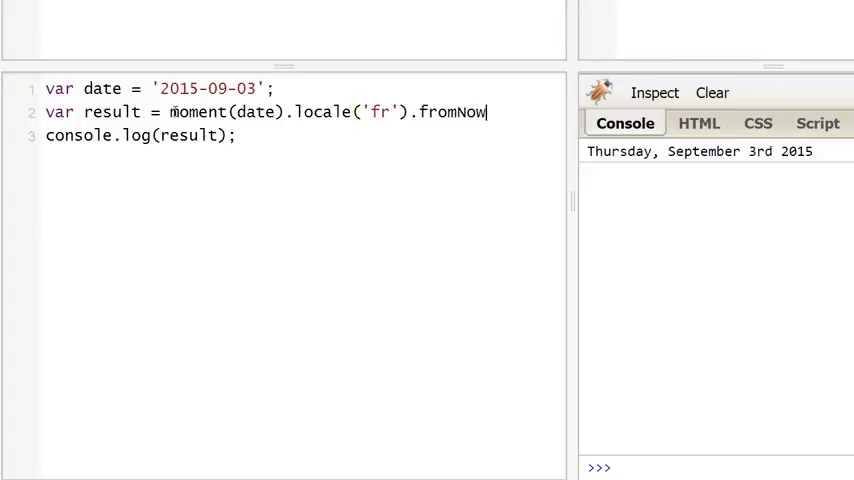
{"action": "type", "text": "();"}
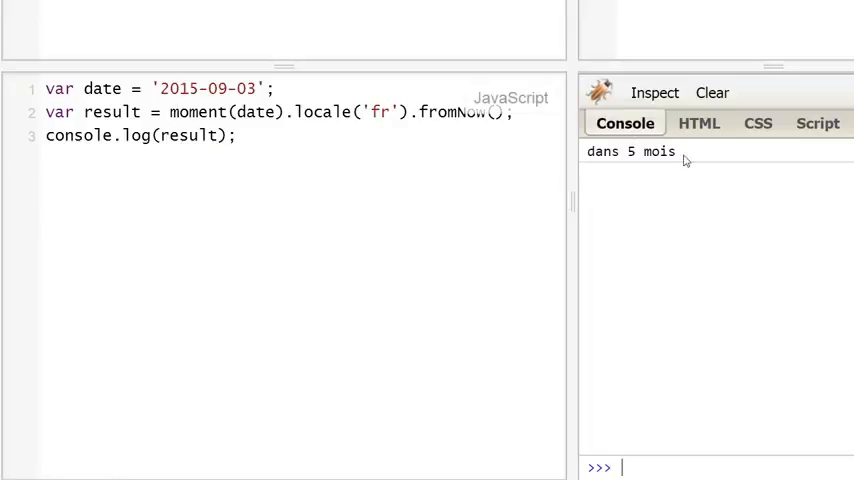
Step: Replace fromNow() with format('LLLL'); to show the long French date
{"action": "double_click", "coordinate": [630, 151]}
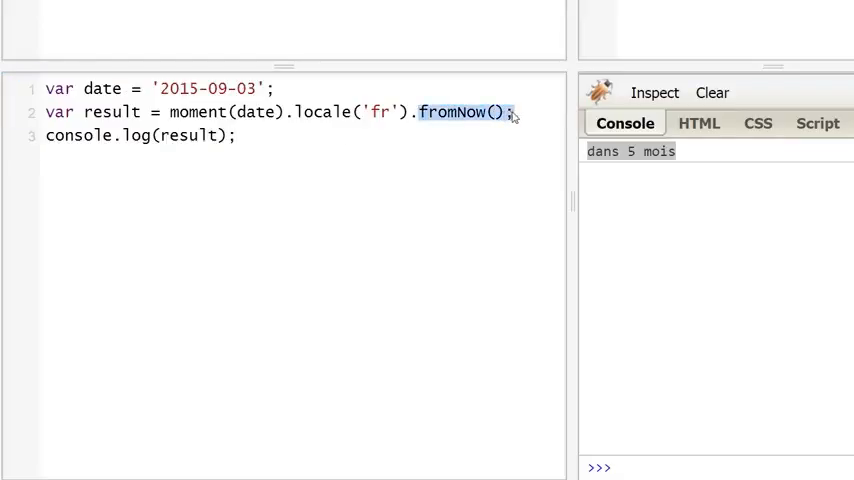
{"action": "type", "text": "form"}
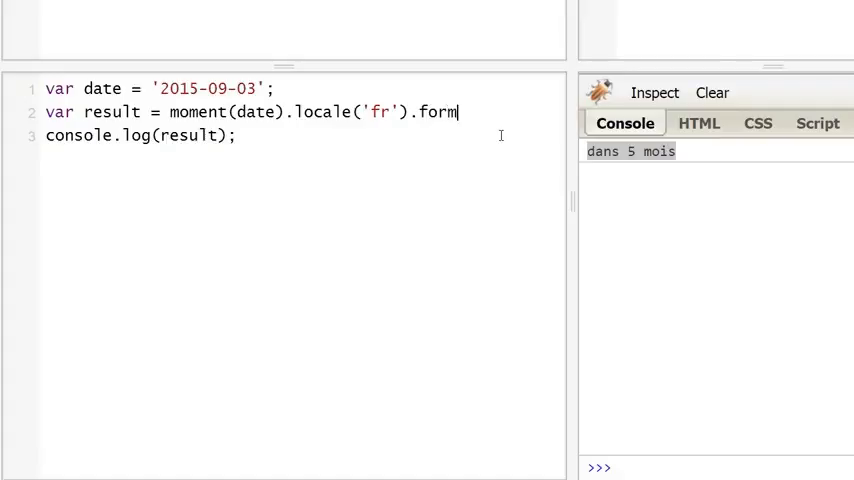
{"action": "type", "text": "at('LLLL"}
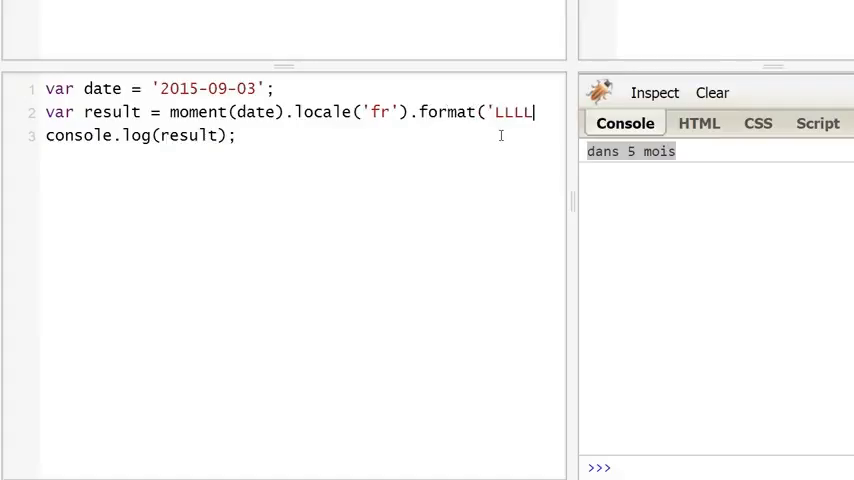
{"action": "type", "text": "');"}
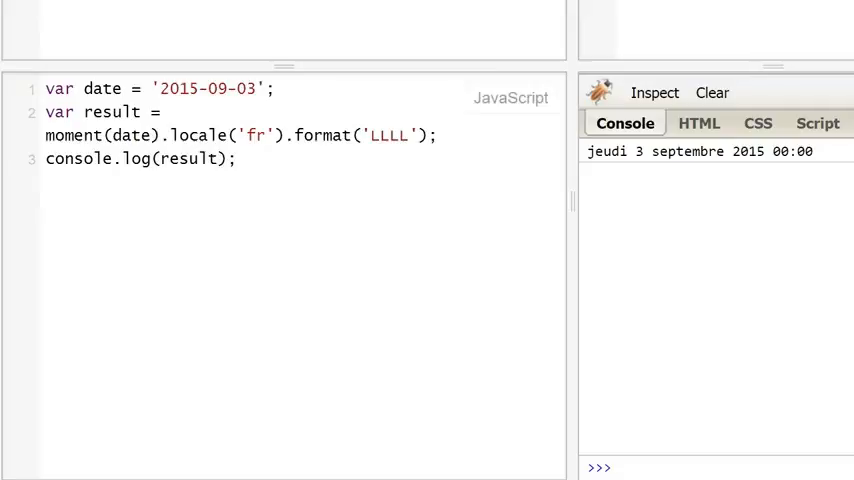
Step: Confirm the console prints "jeudi 3 septembre 2015 00:00" and return to the end of the result line
{"action": "left_click", "coordinate": [436, 135]}
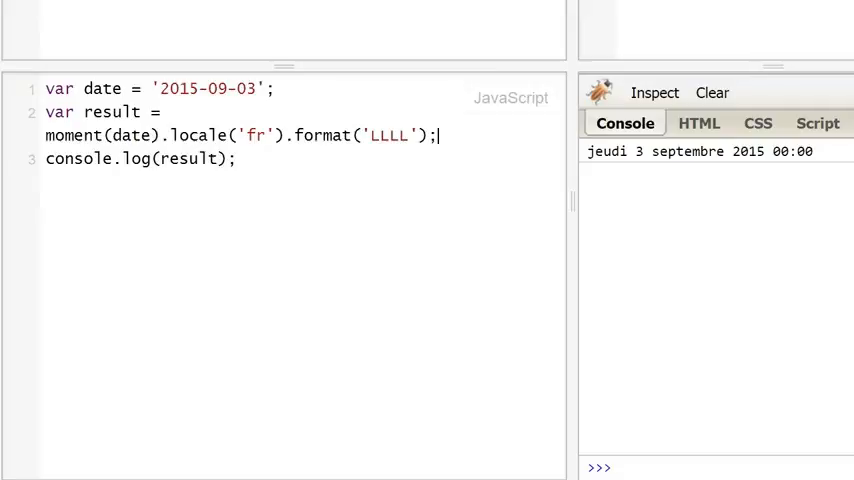